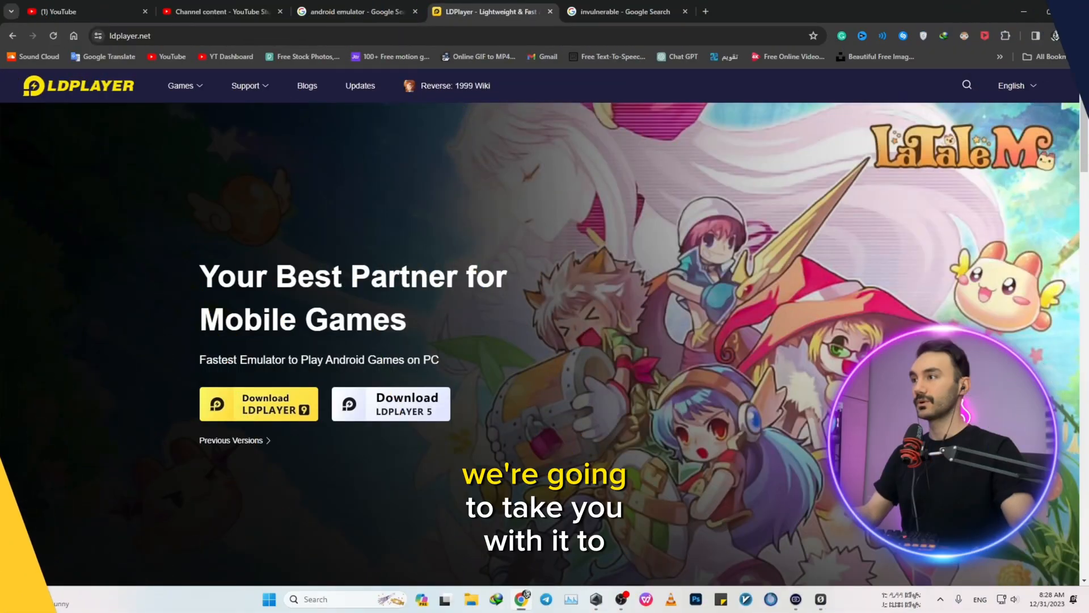
Step: Download the LDPlayer 9 installer from the website and run it
{"action": "key", "text": "F11"}
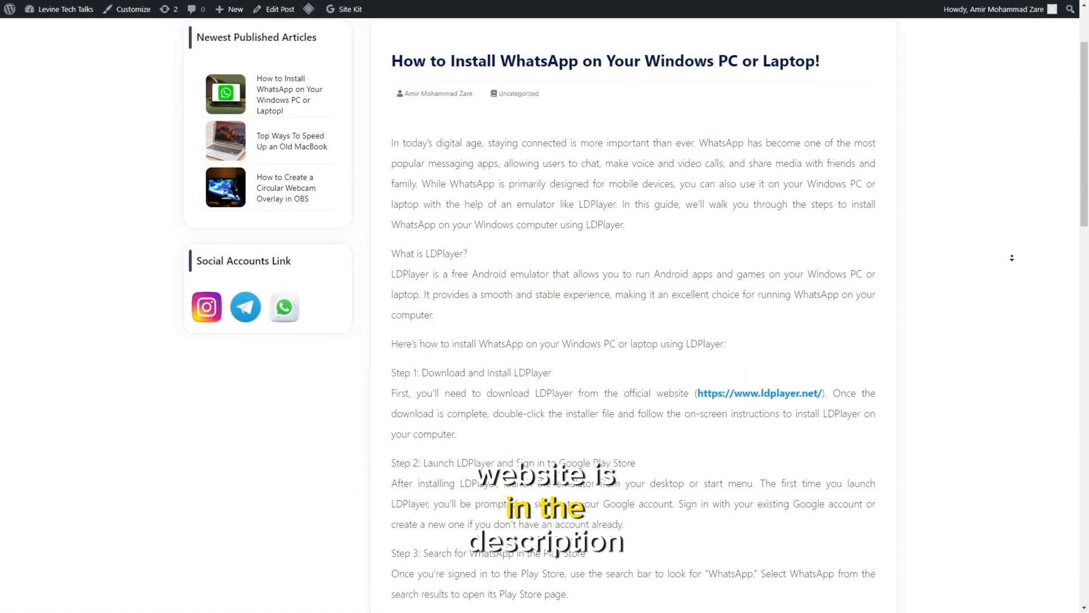
{"action": "scroll", "scroll_direction": "down", "scroll_amount": 3}
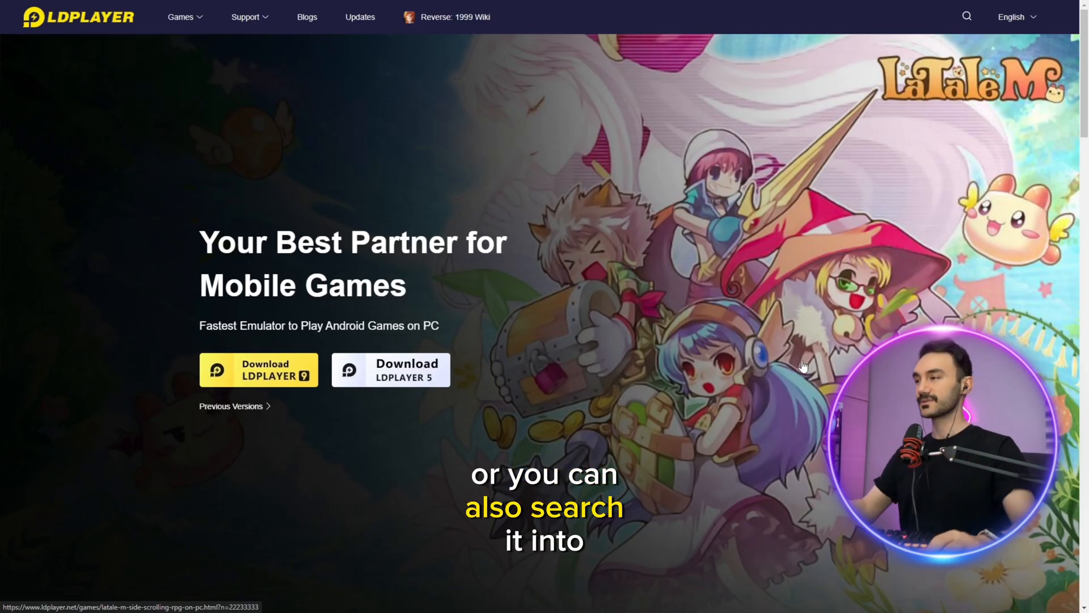
{"action": "left_click", "coordinate": [259, 369]}
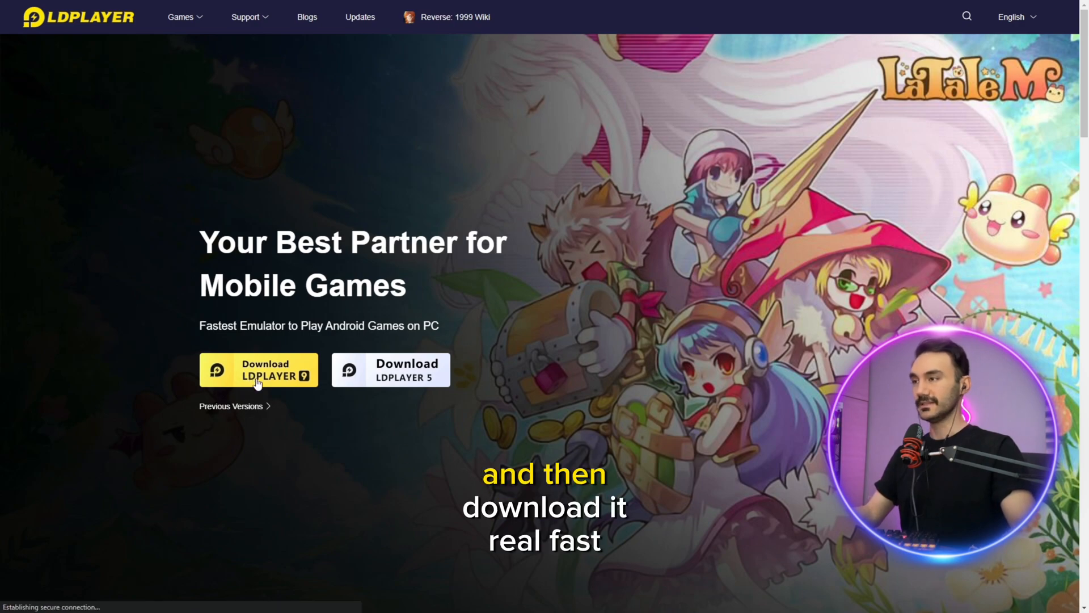
{"action": "left_click", "coordinate": [257, 369]}
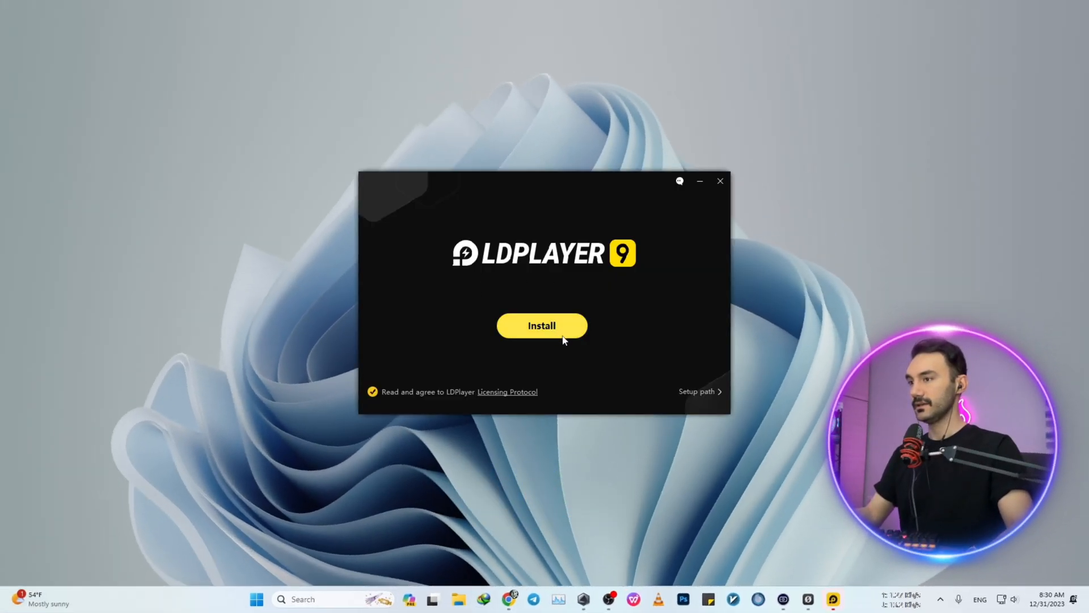
Step: Check the X:\LDPlayer\LDPlayer9\ setup path via Browse, keep it, and install LDPlayer 9.0.65
{"action": "left_click", "coordinate": [700, 391]}
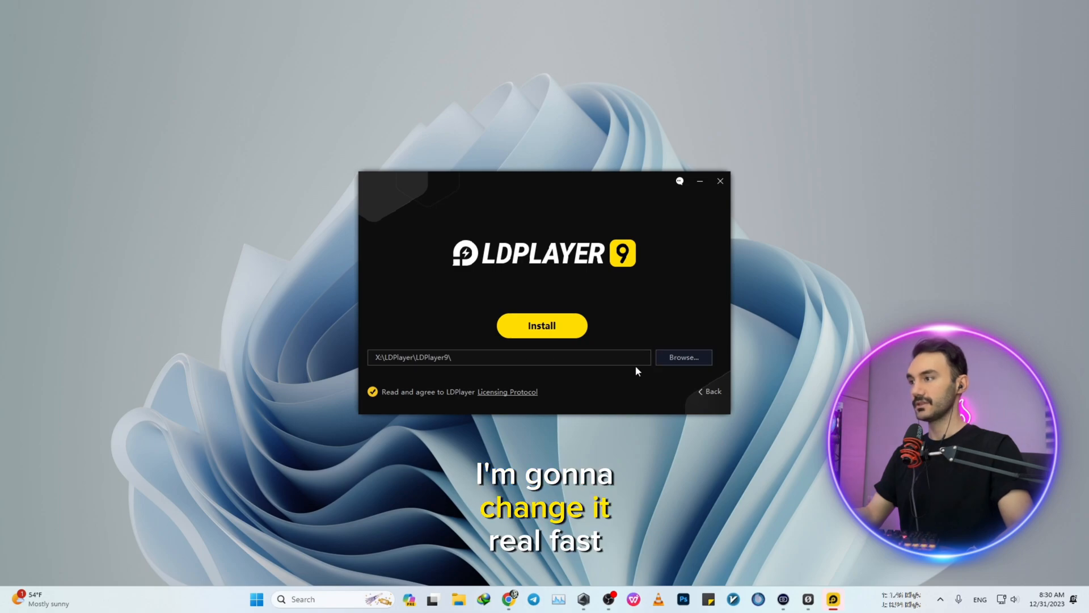
{"action": "left_click", "coordinate": [682, 357]}
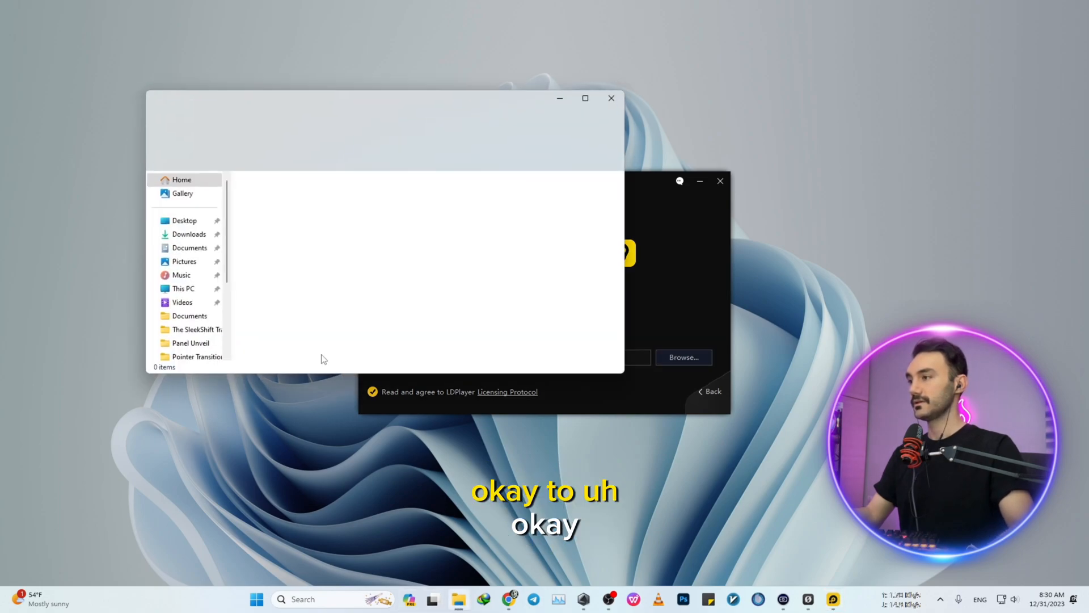
{"action": "left_click", "coordinate": [183, 289]}
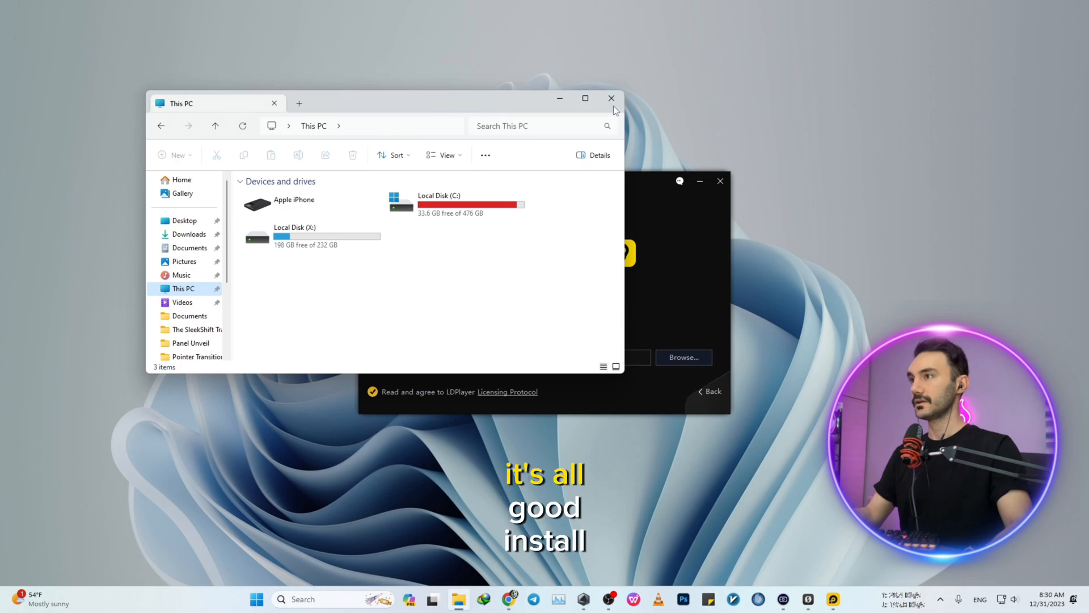
{"action": "left_click", "coordinate": [610, 98]}
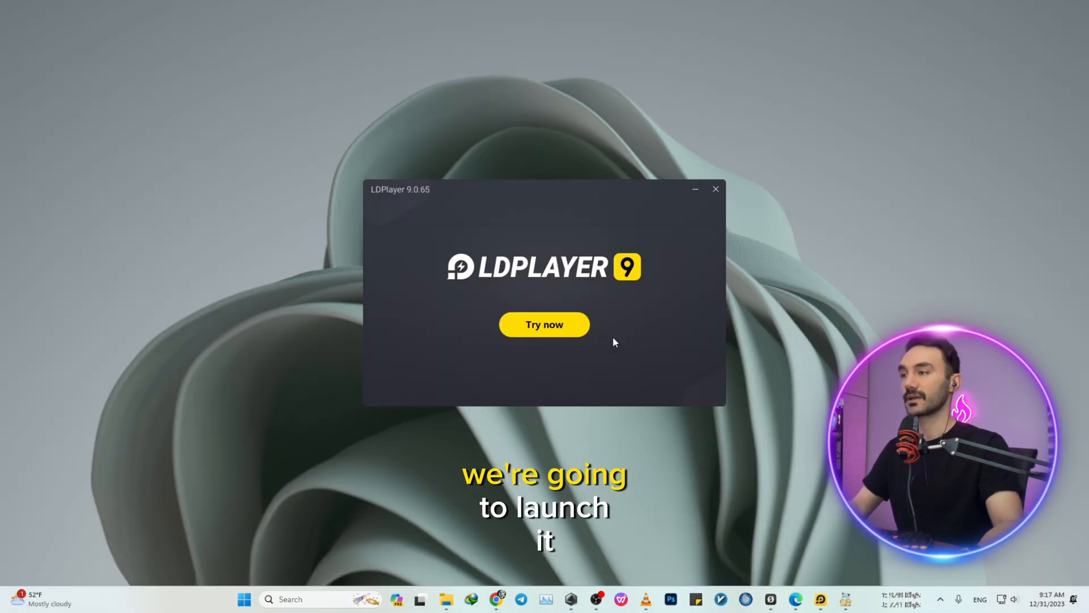
Step: Launch the installed emulator and bring up Google Play from its home screen
{"action": "left_click", "coordinate": [544, 325]}
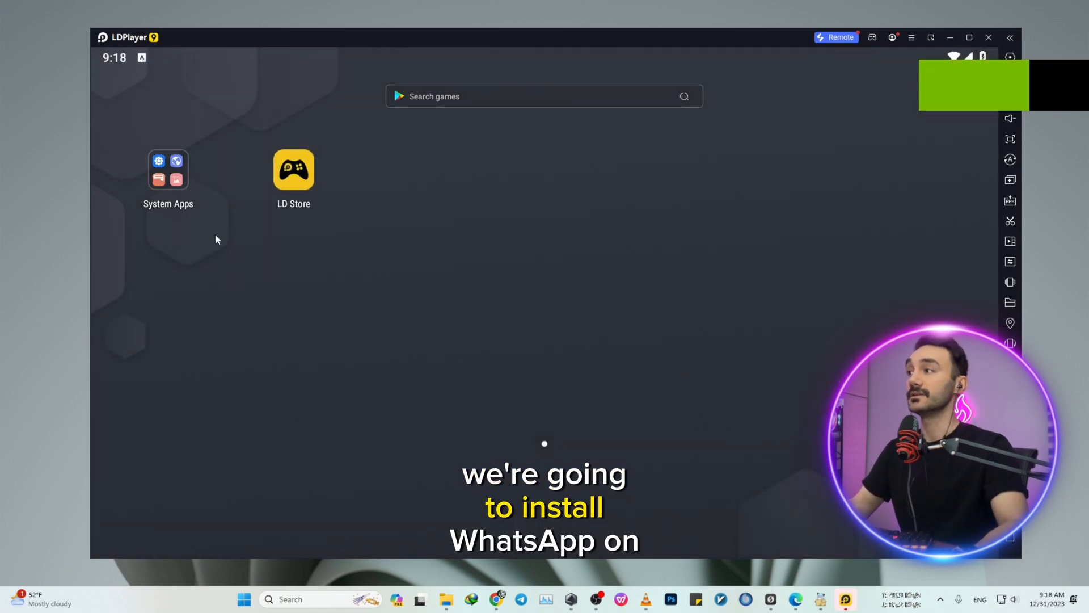
{"action": "left_click", "coordinate": [168, 169]}
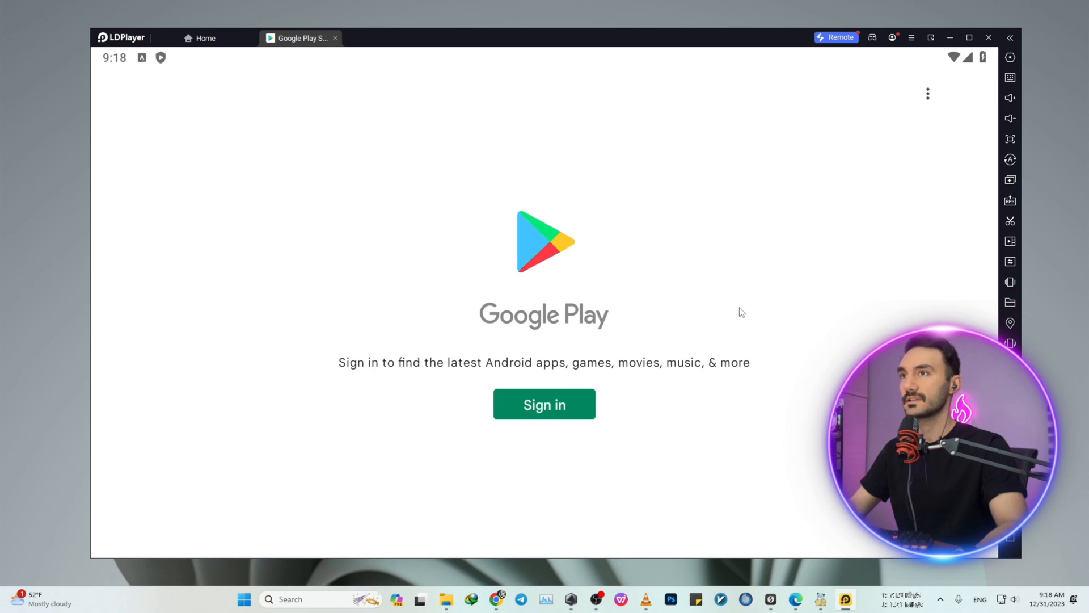
Step: Sign in to Google Play, accept the Terms of Service, and return to the store home
{"action": "left_click", "coordinate": [544, 404]}
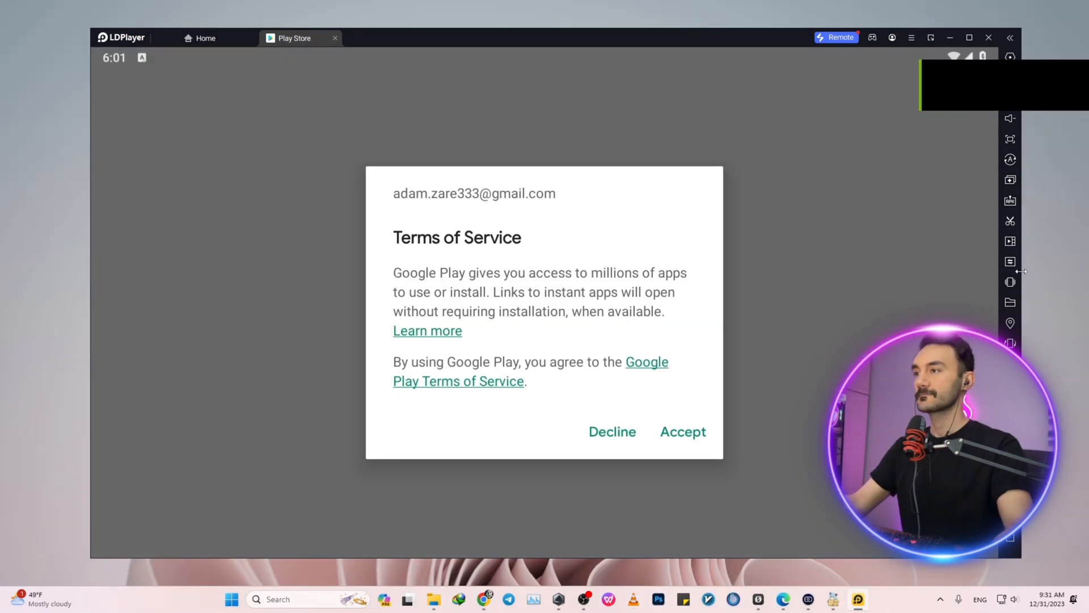
{"action": "left_click", "coordinate": [682, 431]}
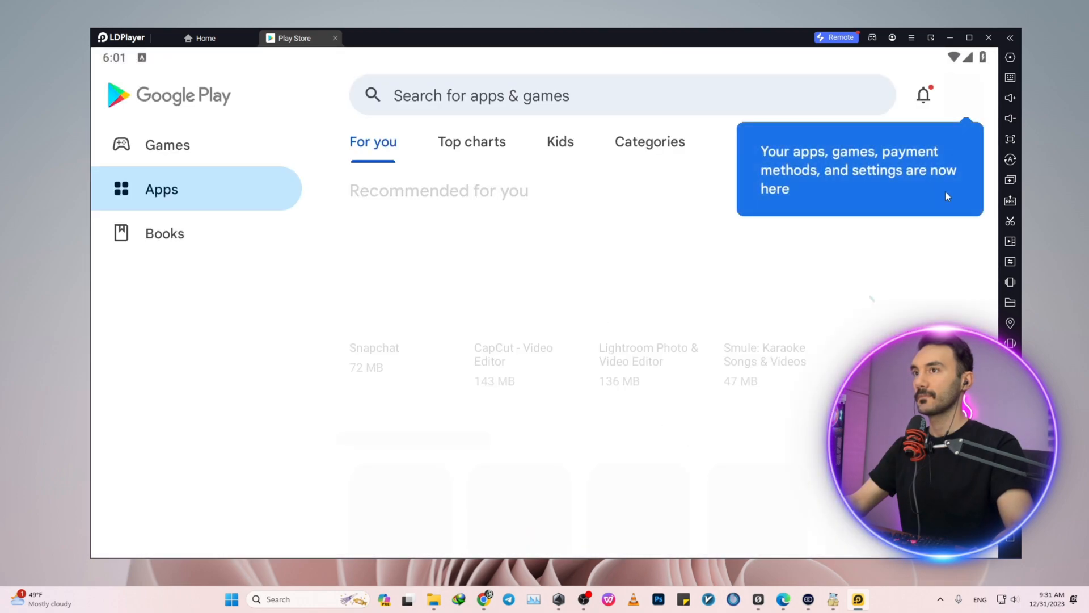
{"action": "left_click", "coordinate": [963, 95]}
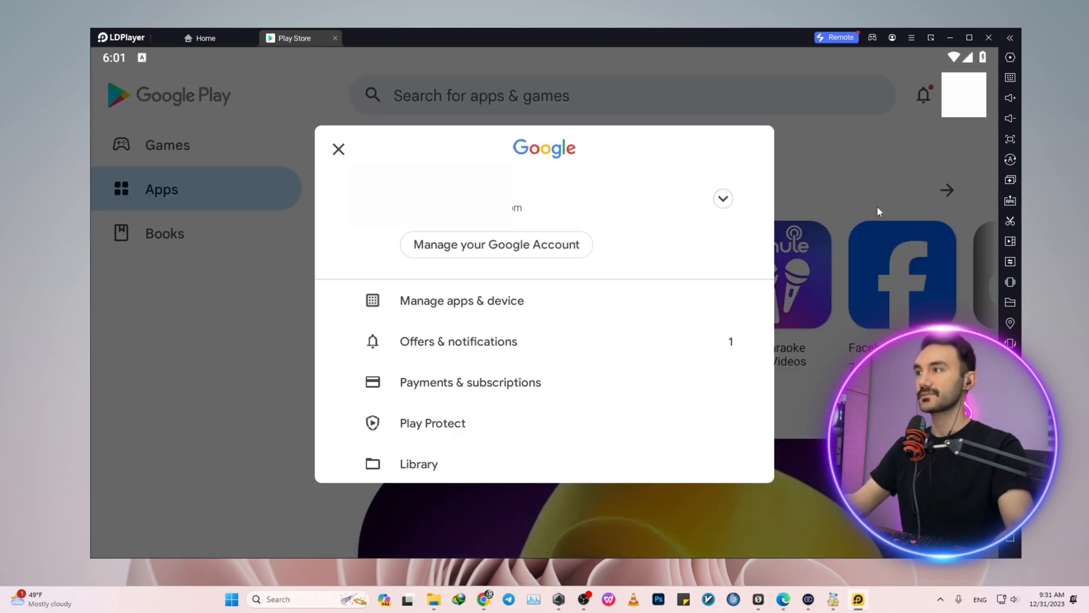
{"action": "left_click", "coordinate": [338, 149]}
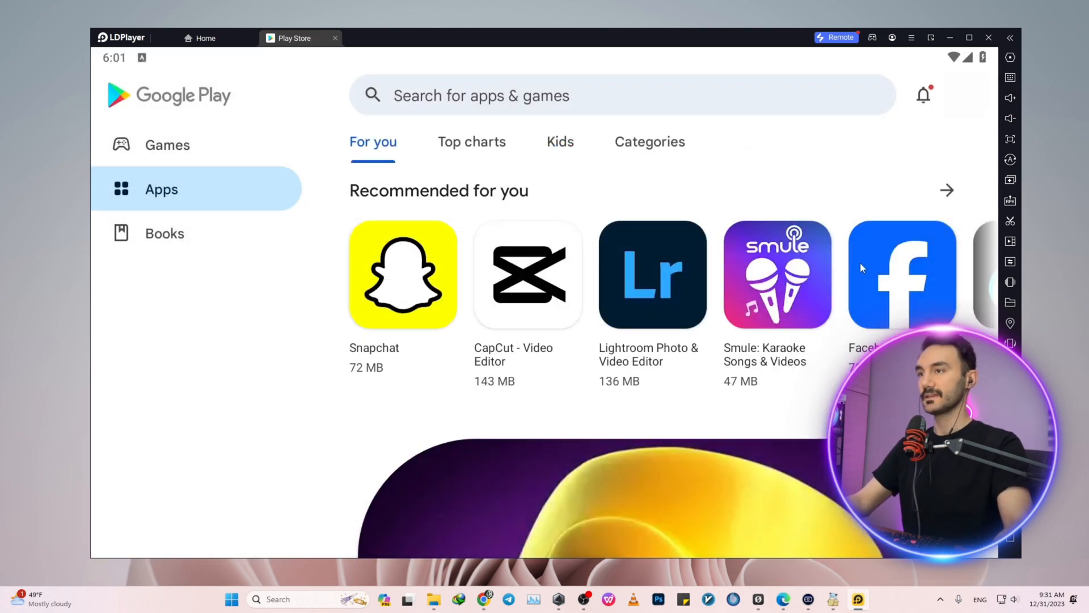
Step: Search 'whatsapp' in Play Store, install WhatsApp Messenger and launch it to its welcome screen
{"action": "type", "text": "whas"}
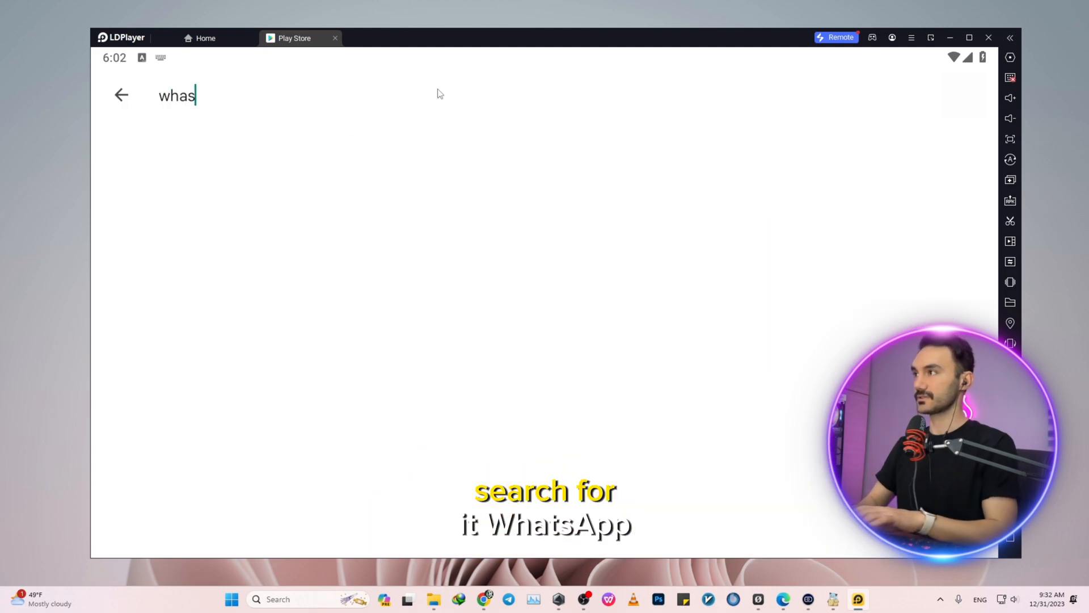
{"action": "type", "text": "whatsapp"}
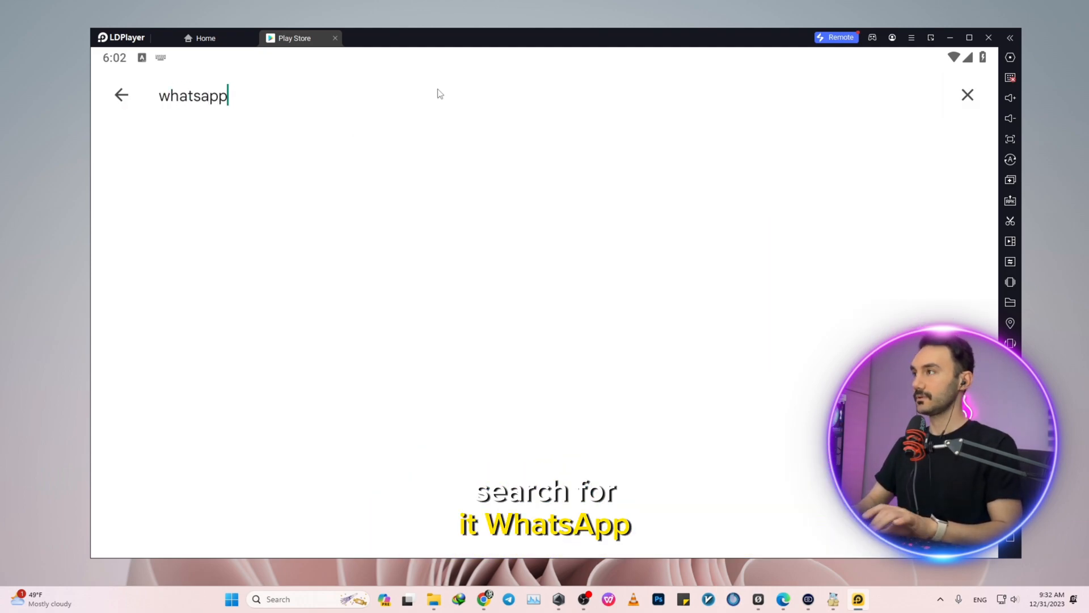
{"action": "key", "text": "enter"}
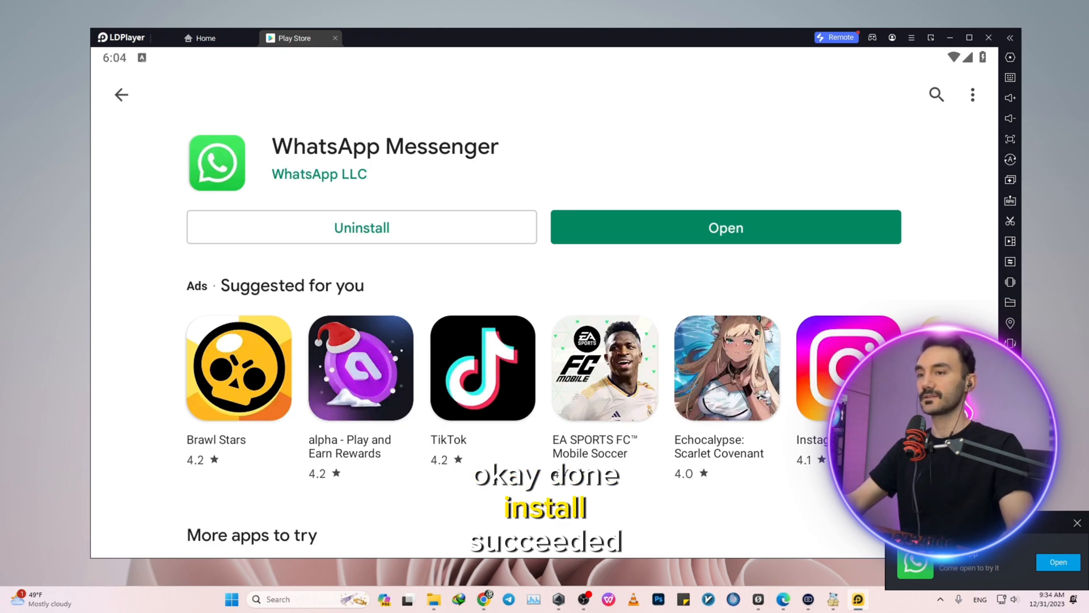
{"action": "left_click", "coordinate": [725, 227]}
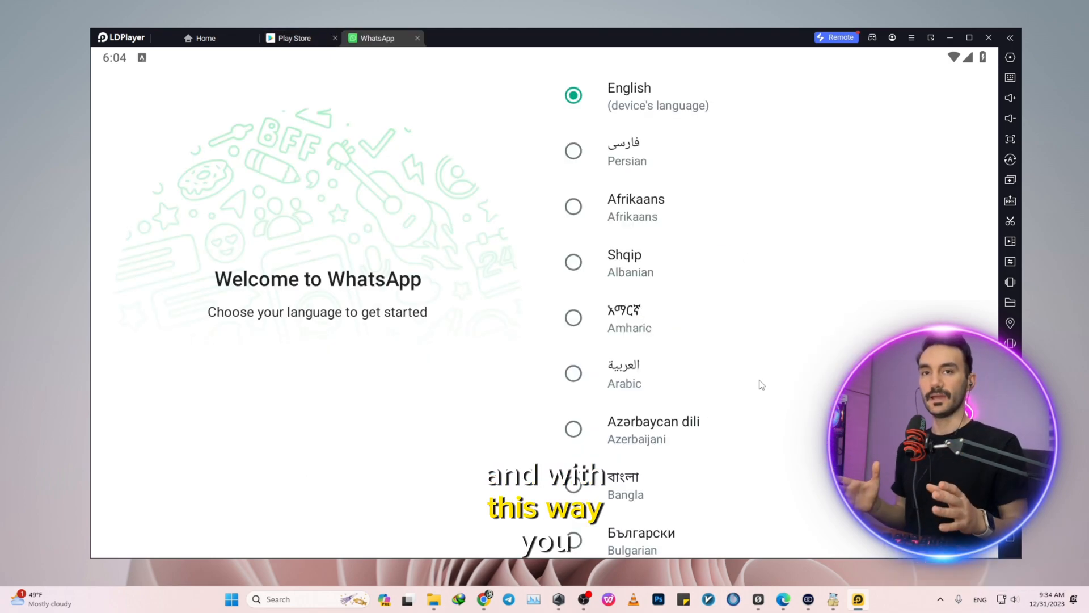